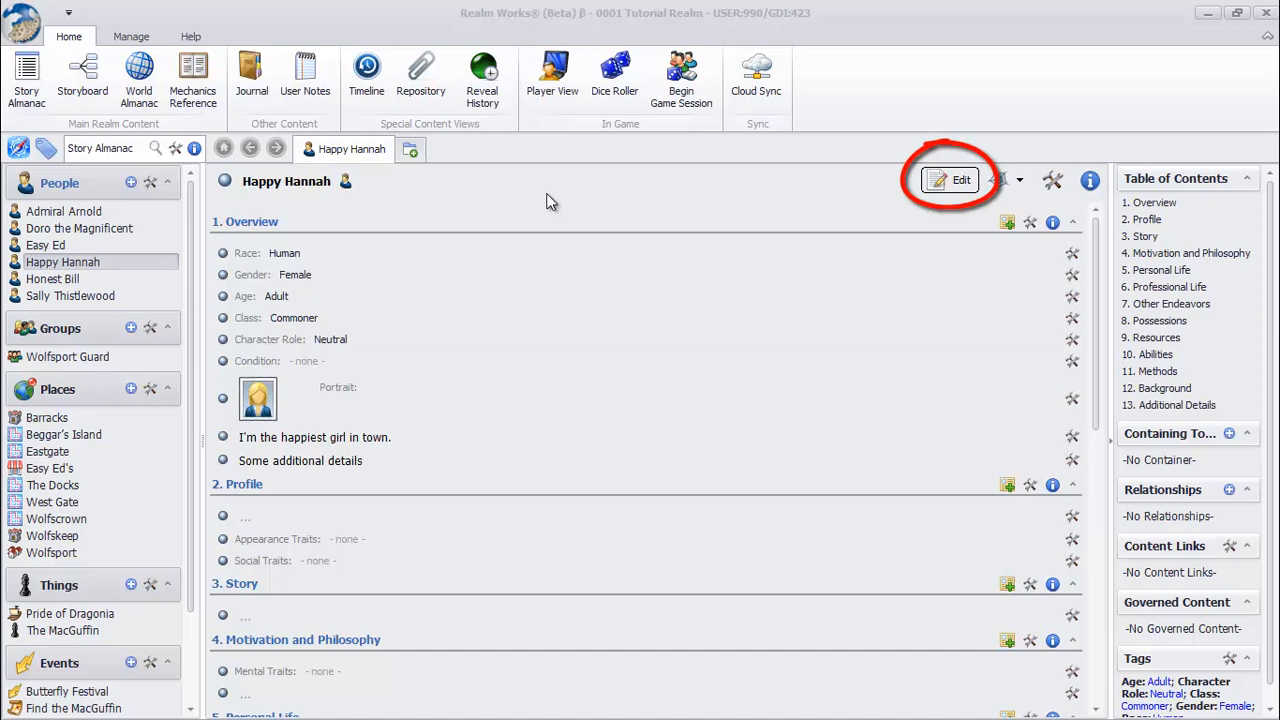
Step: Enter 'Works for Easy Ed' under Happy Hannah's Professional Life section
{"action": "left_click", "coordinate": [951, 180]}
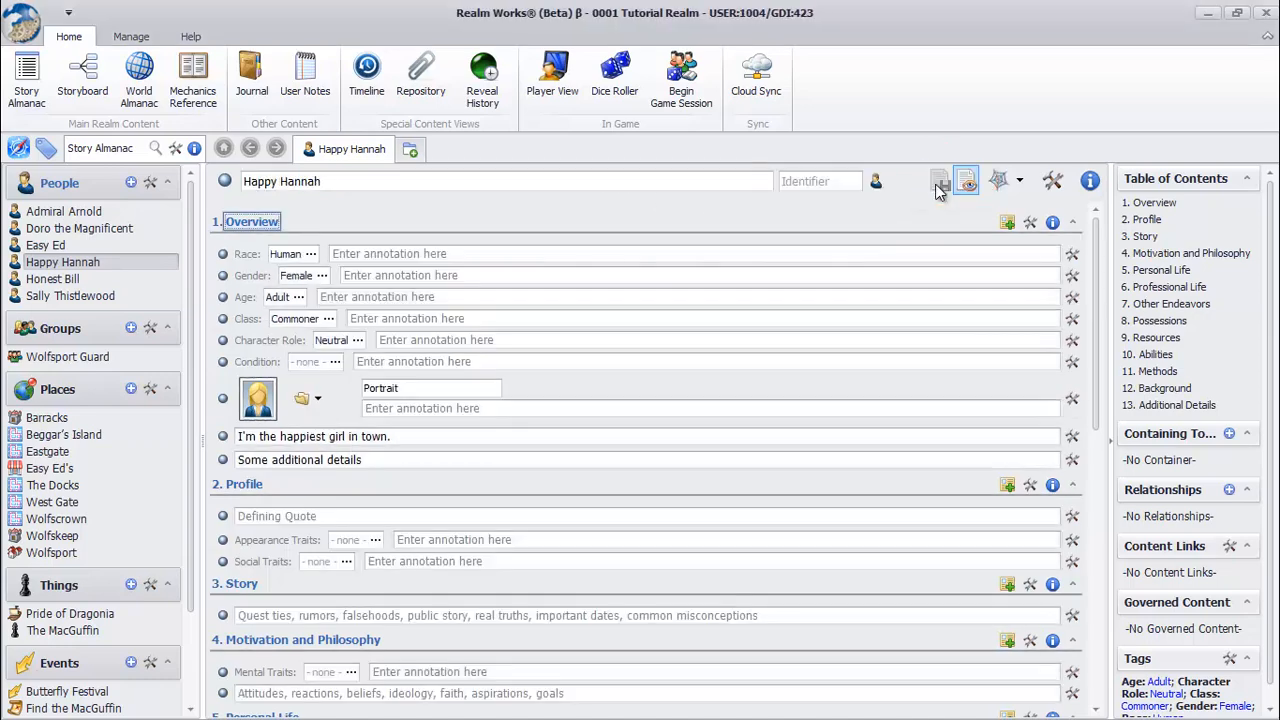
{"action": "scroll", "scroll_direction": "down", "scroll_amount": 3}
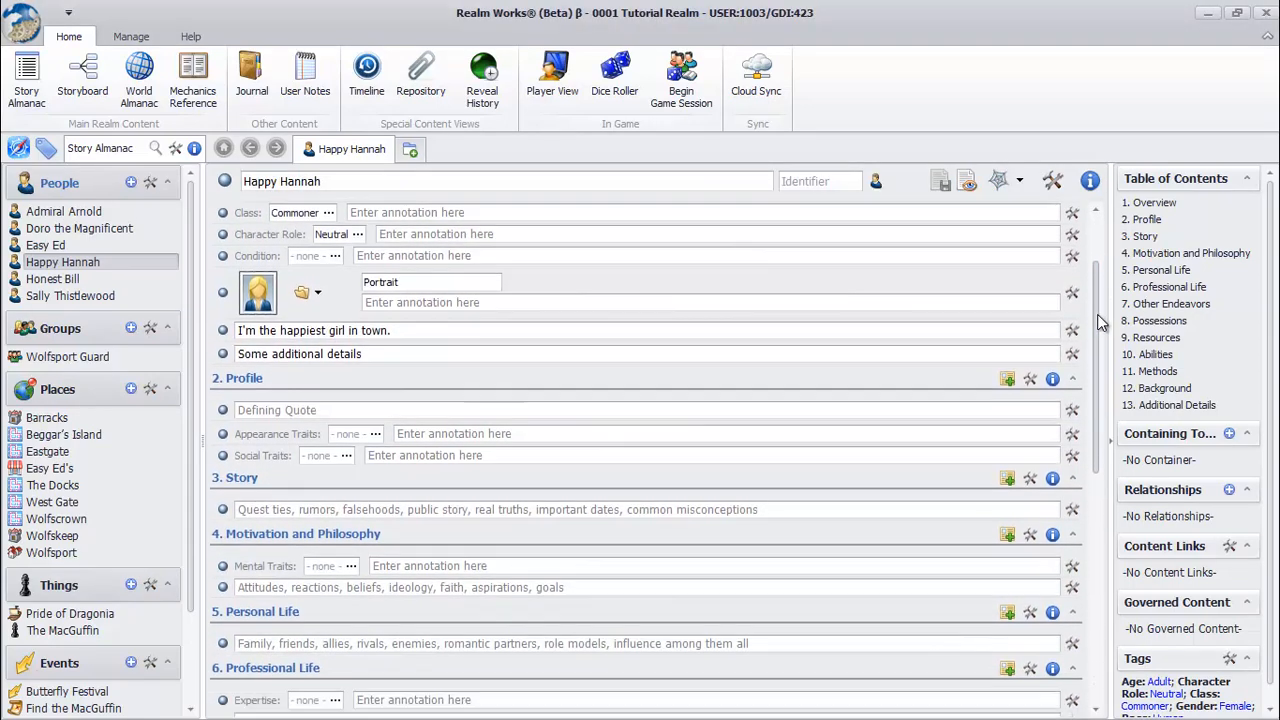
{"action": "scroll", "scroll_direction": "down", "scroll_amount": 3}
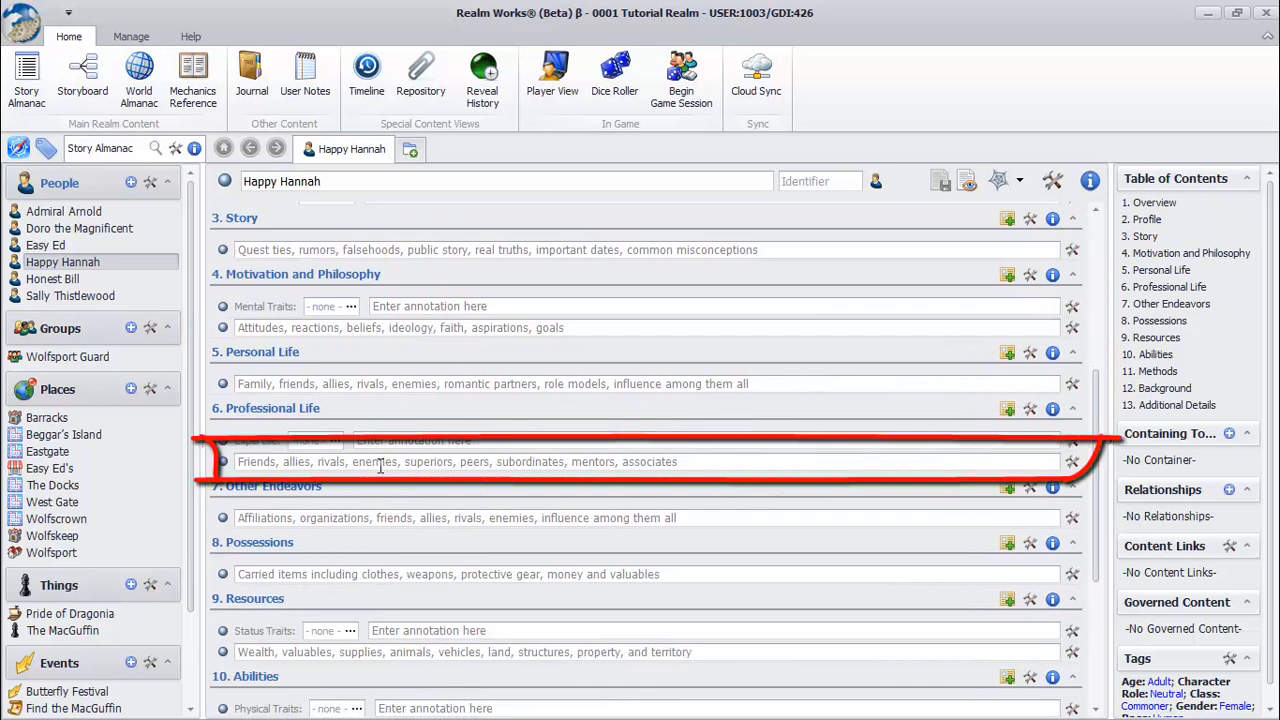
{"action": "type", "text": "Works for Easy Ed"}
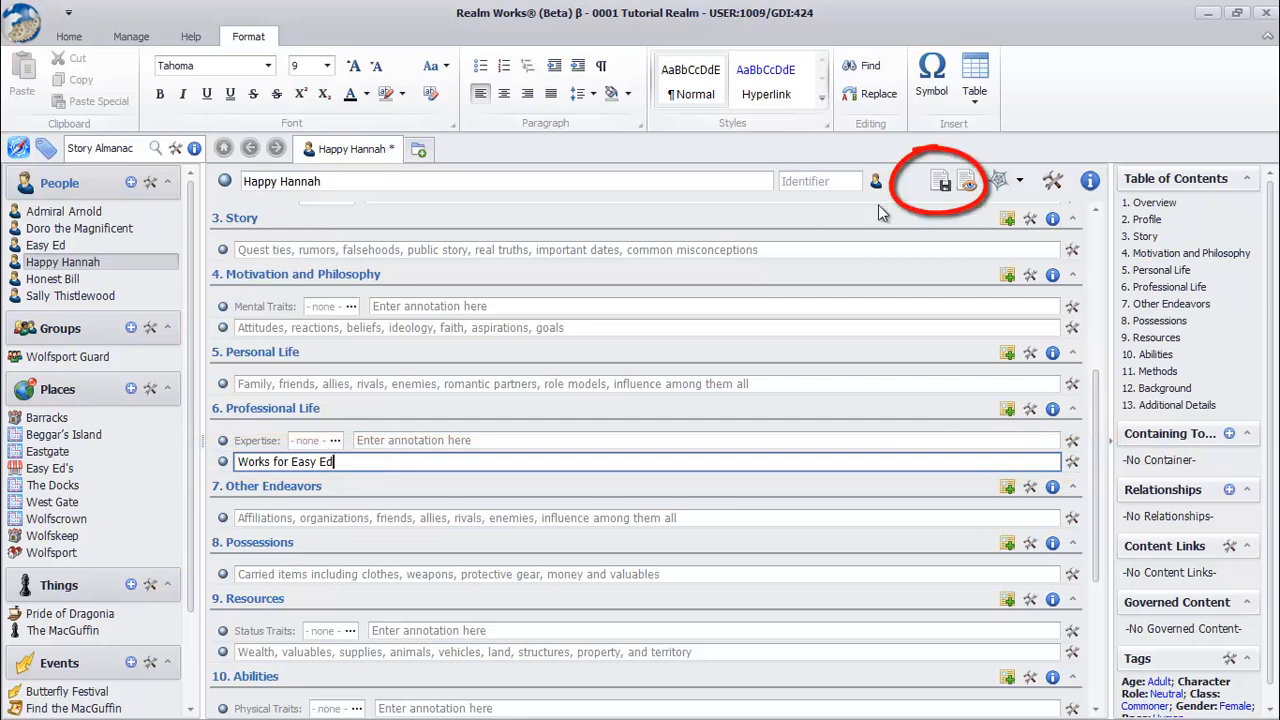
Step: Save Hannah's note and accept Create Link for the detected Easy Ed mention
{"action": "left_click", "coordinate": [938, 181]}
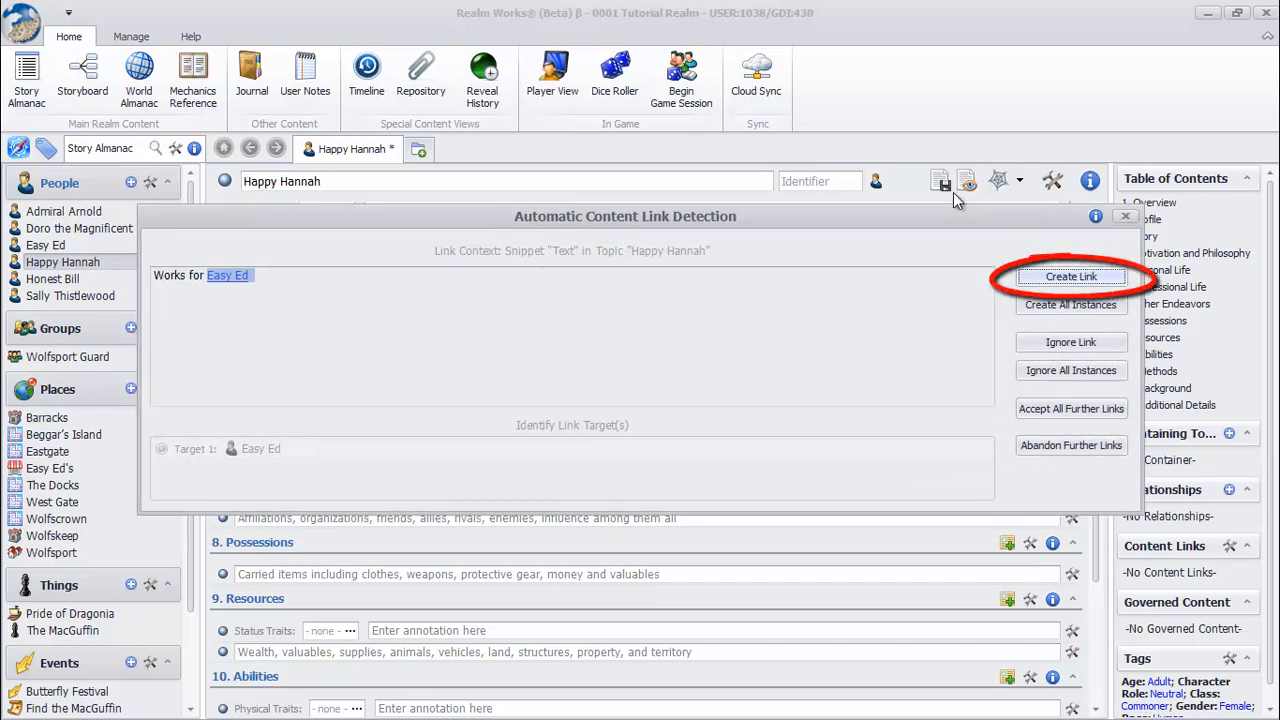
{"action": "left_click", "coordinate": [1071, 276]}
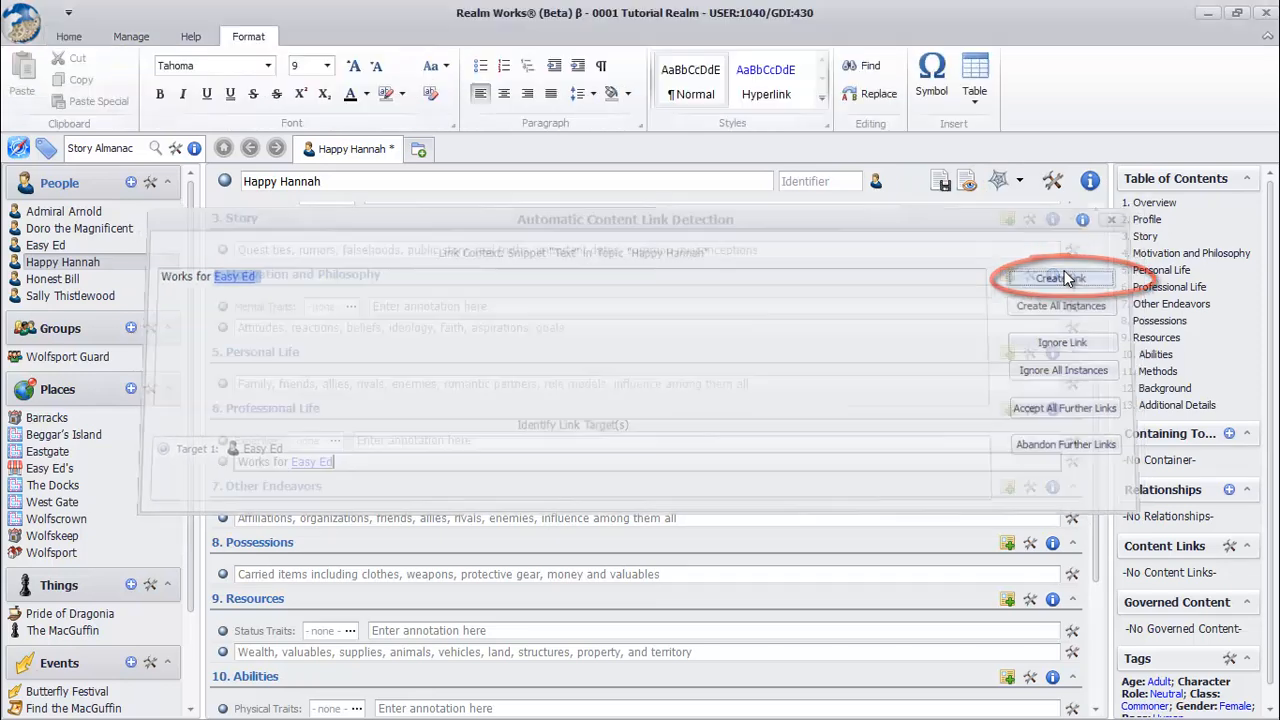
{"action": "left_click", "coordinate": [1061, 278]}
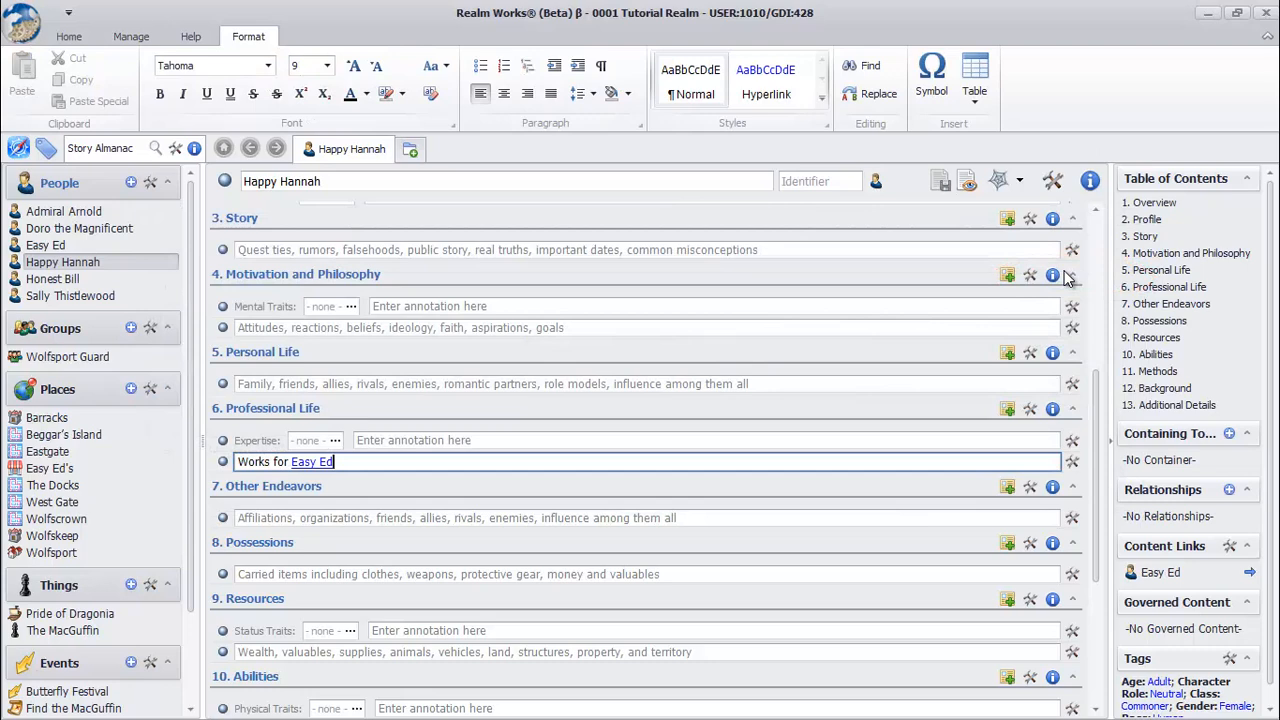
{"action": "left_click", "coordinate": [69, 36]}
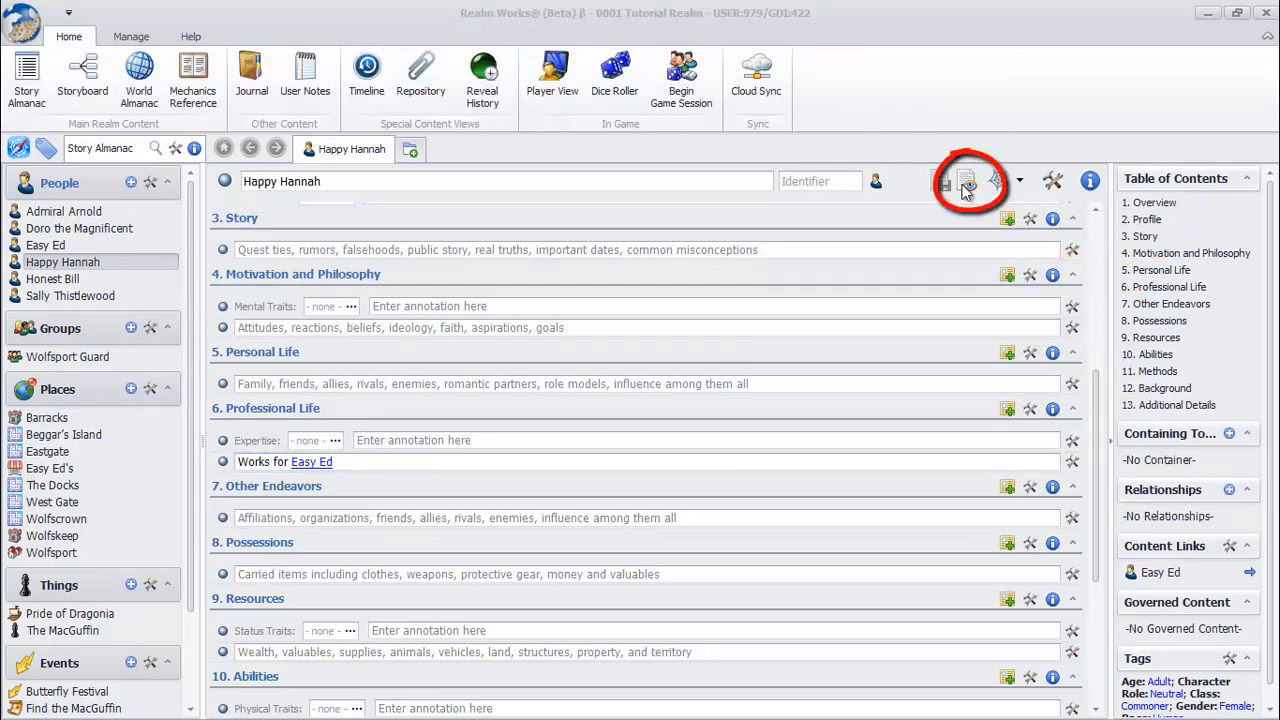
Step: Save and close Hannah's topic, open Easy Ed's link, then return via his content links
{"action": "left_click", "coordinate": [958, 181]}
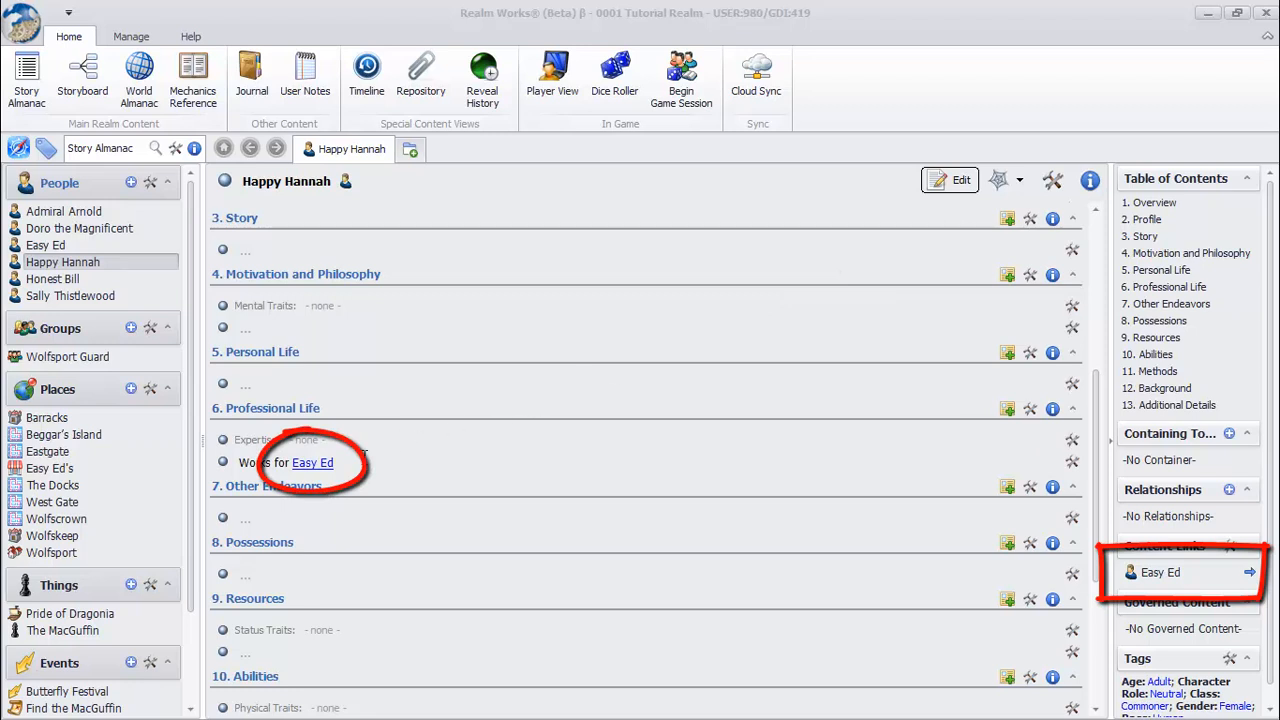
{"action": "left_click", "coordinate": [313, 462]}
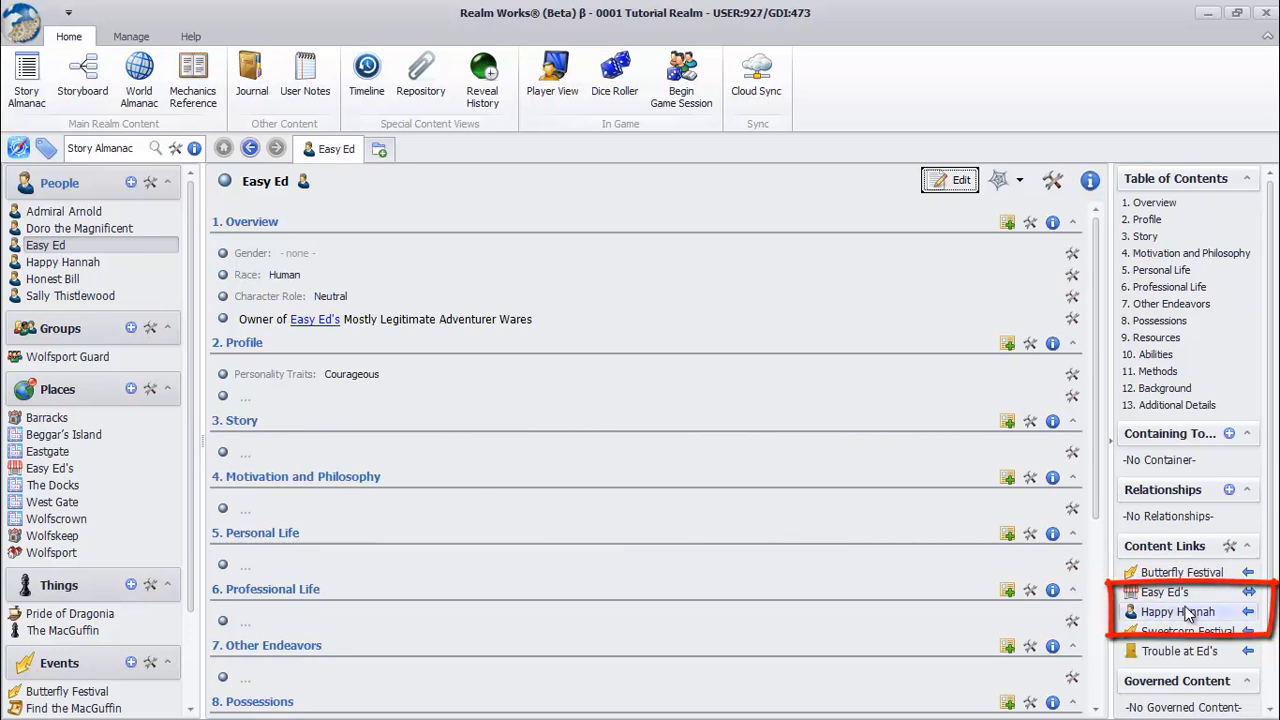
{"action": "left_click", "coordinate": [1177, 611]}
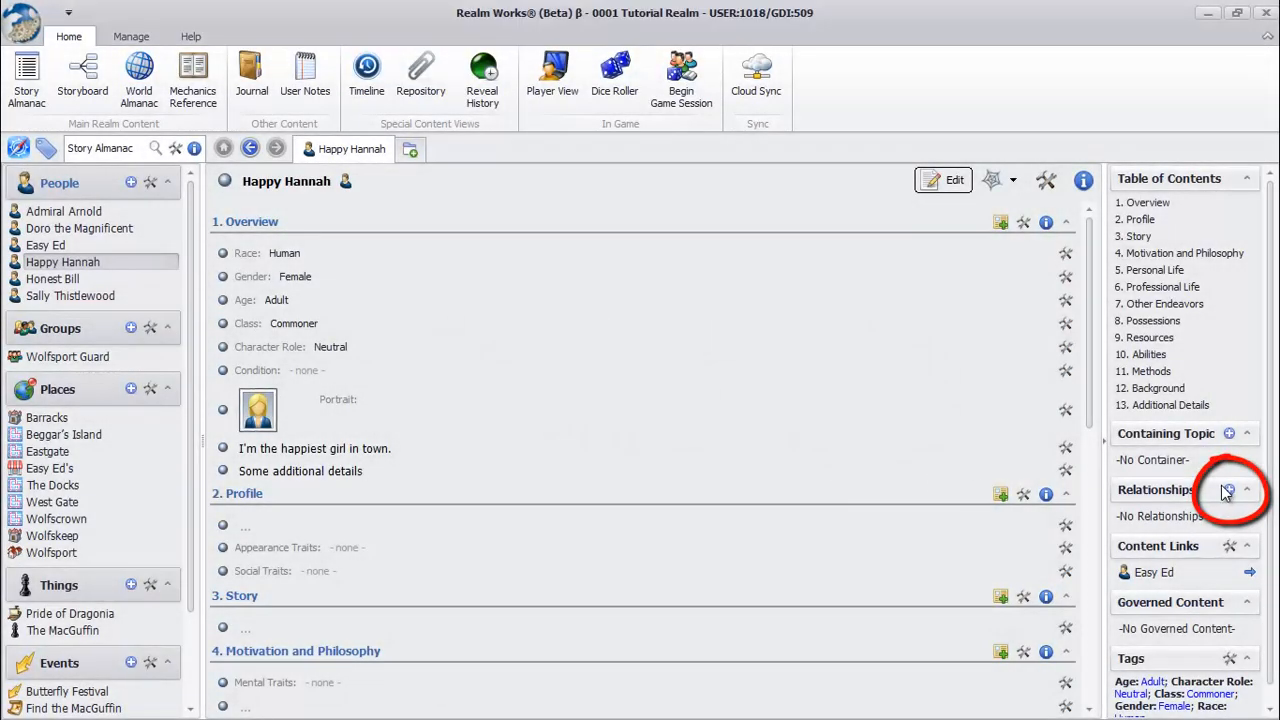
Step: Add a Public Attitude Towards relationship to Honest Bill with Friendly attitude
{"action": "left_click", "coordinate": [1229, 490]}
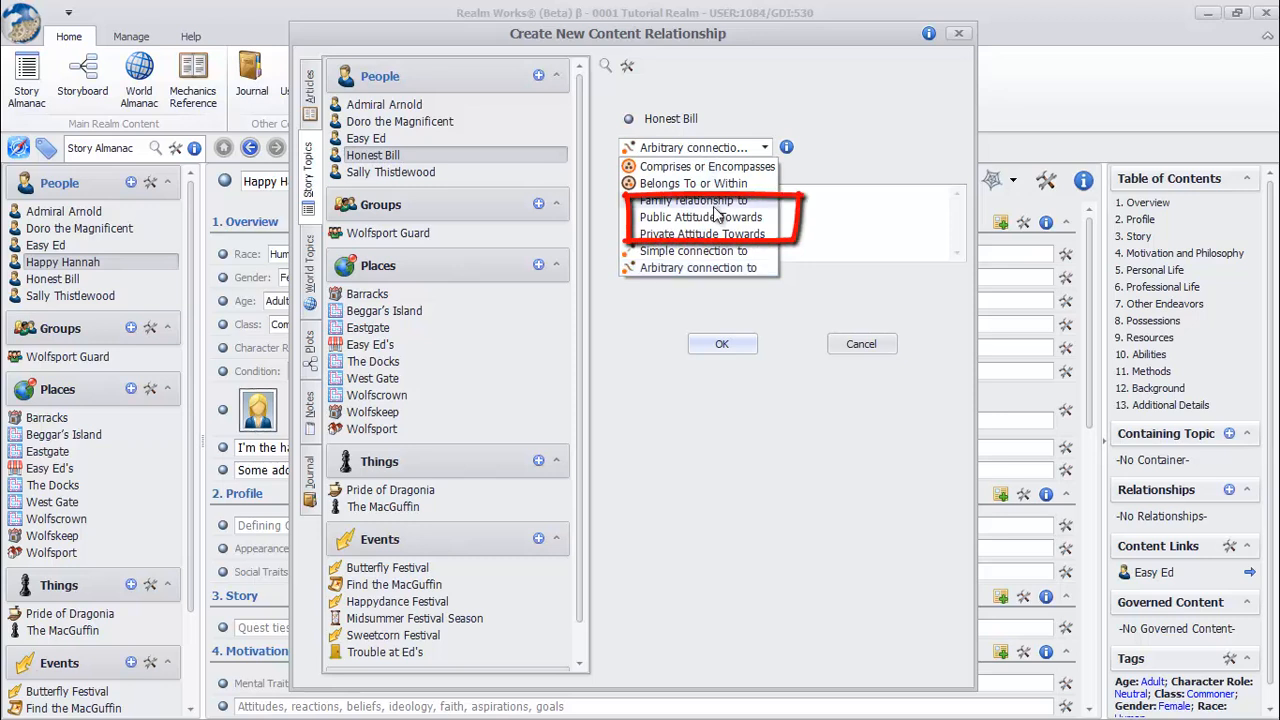
{"action": "left_click", "coordinate": [700, 217]}
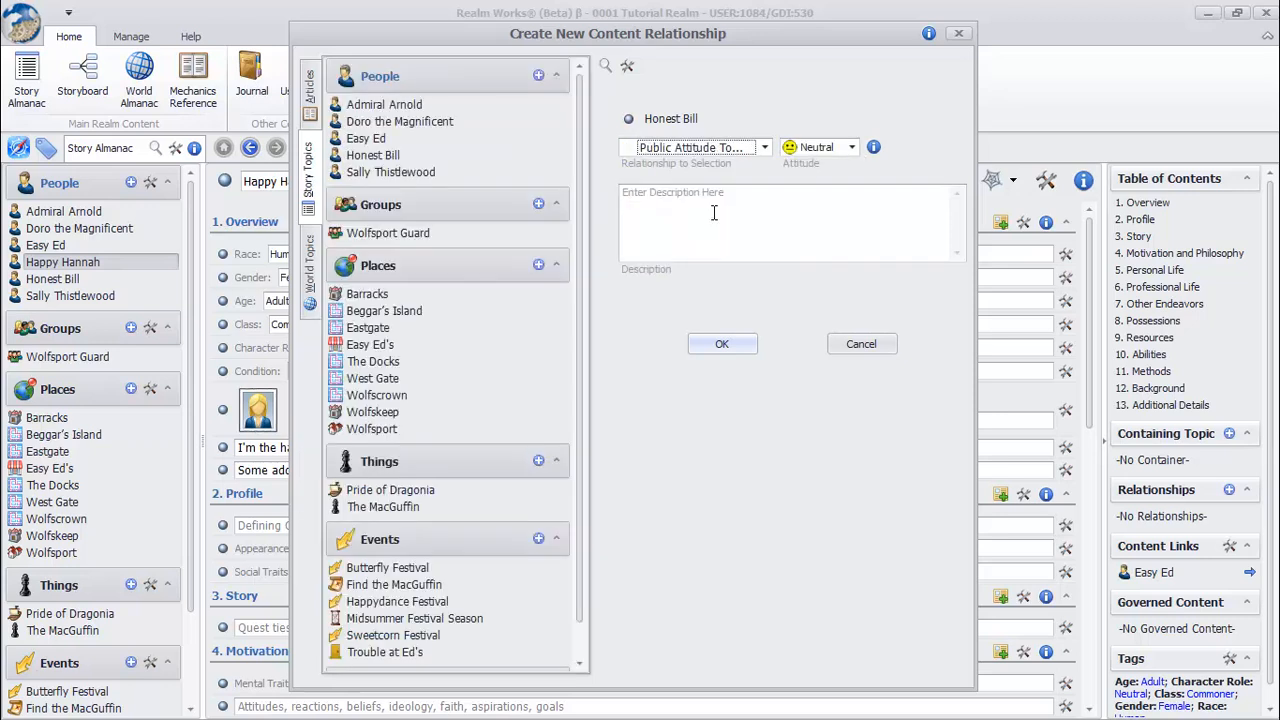
{"action": "left_click", "coordinate": [851, 147]}
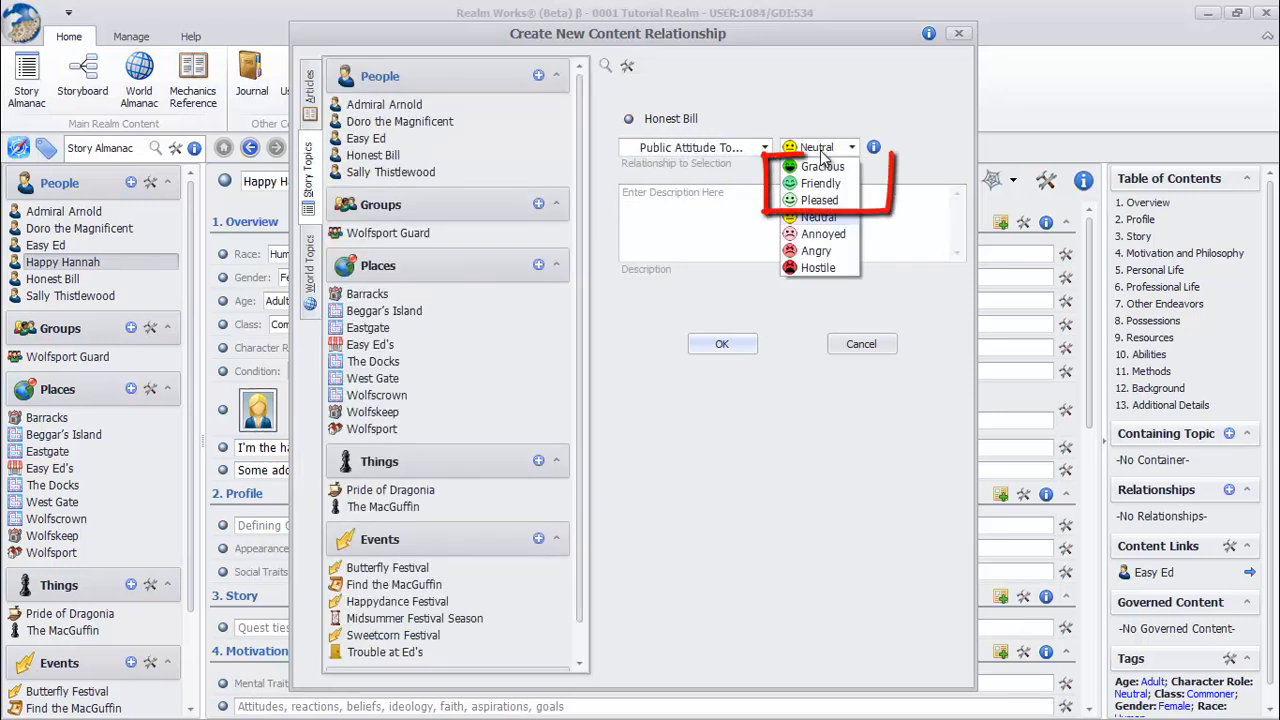
{"action": "left_click", "coordinate": [820, 183]}
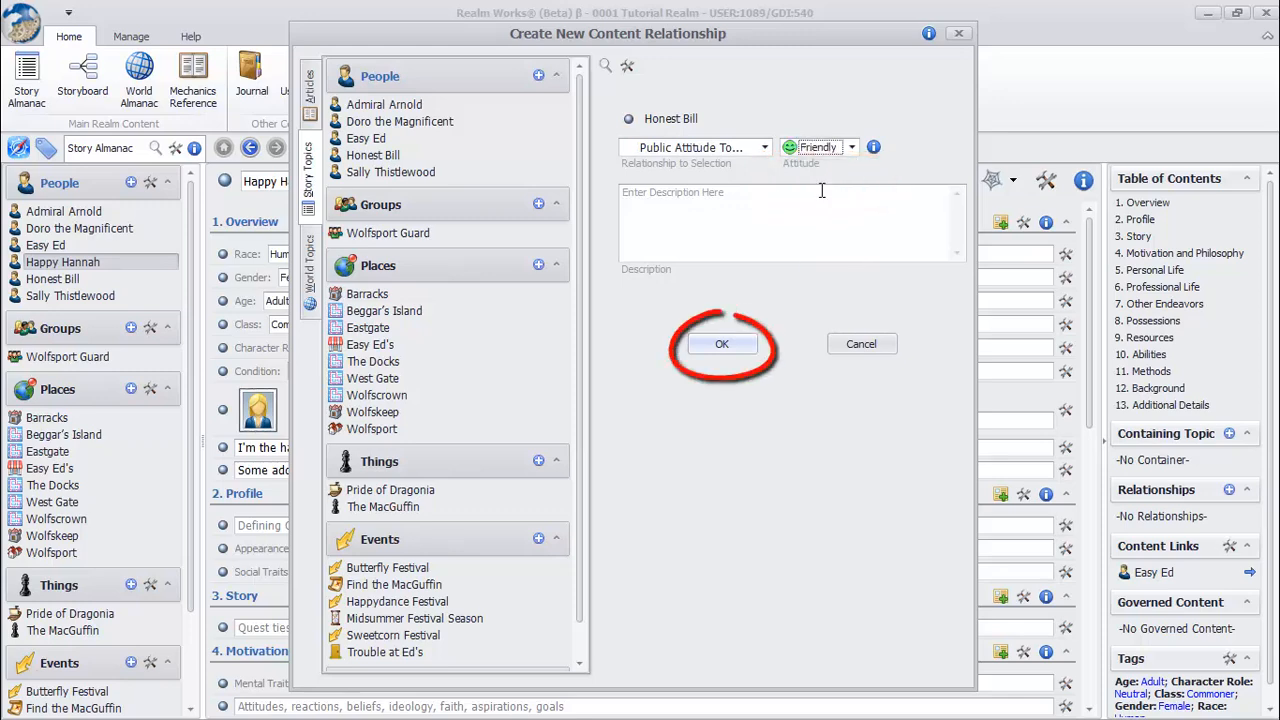
{"action": "left_click", "coordinate": [722, 343]}
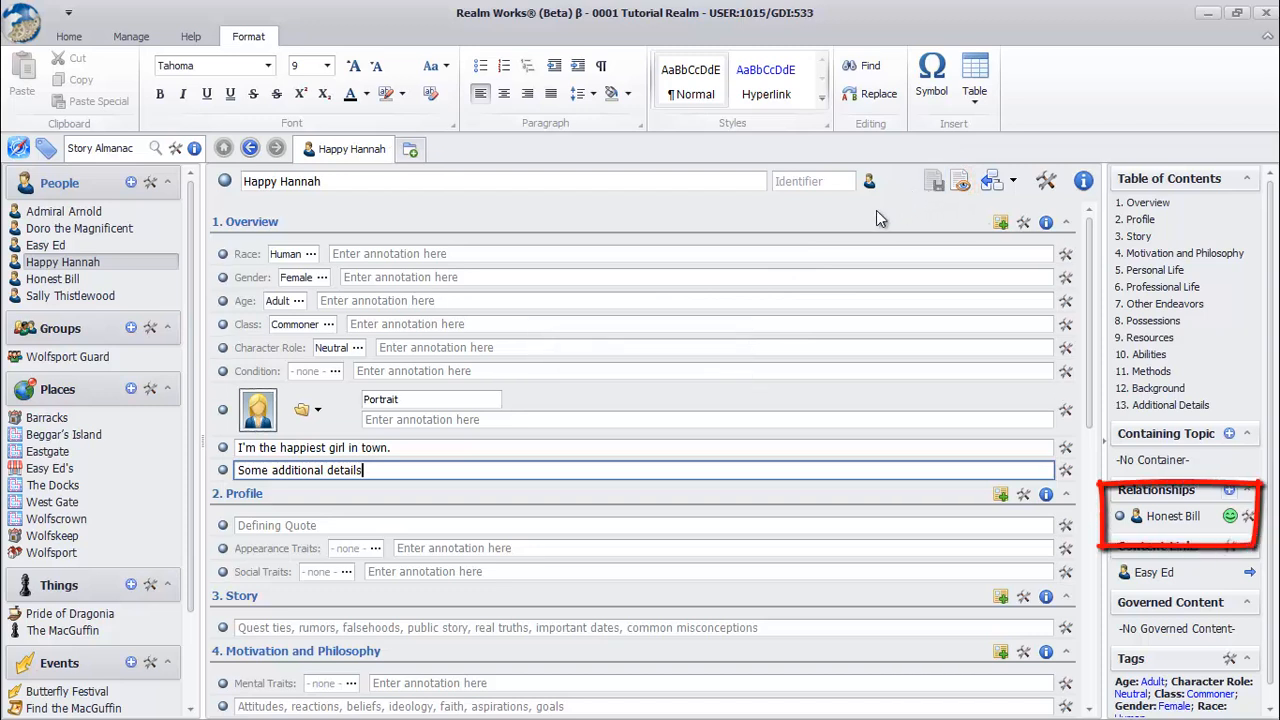
Step: Save, view Honest Bill's topic from the Relationships pane, then go back to Hannah
{"action": "left_click", "coordinate": [68, 36]}
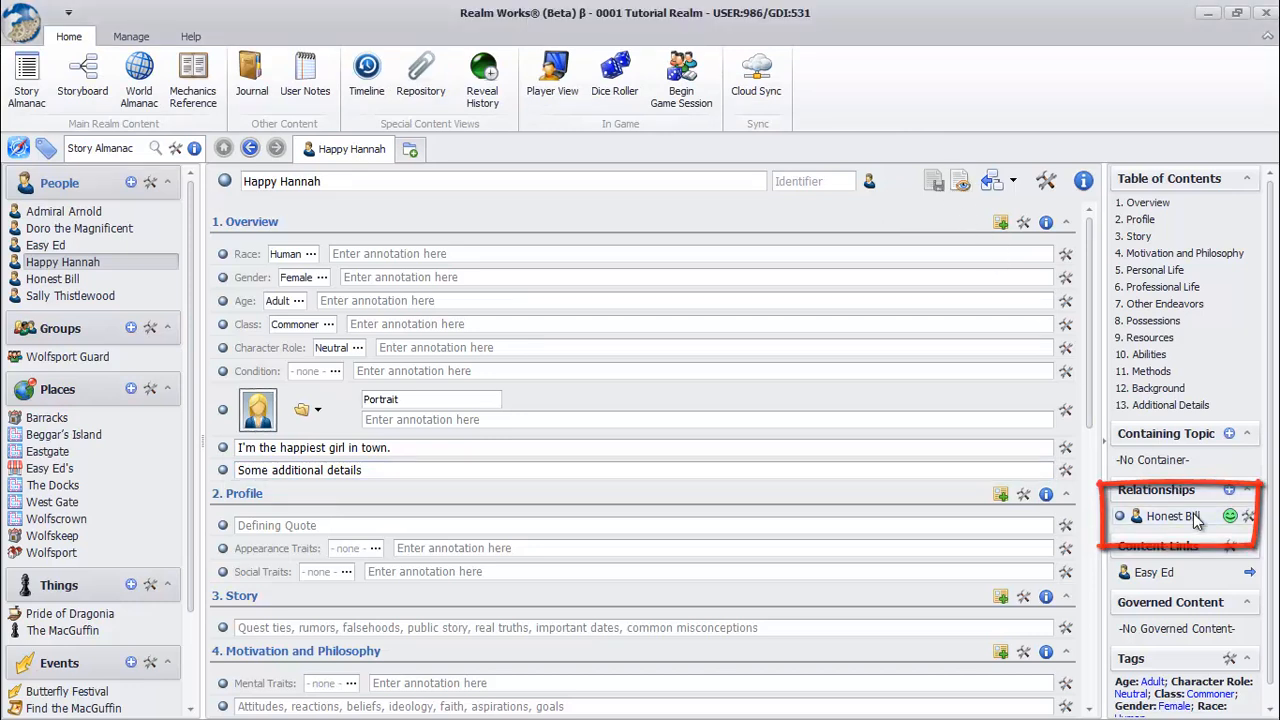
{"action": "left_click", "coordinate": [1174, 516]}
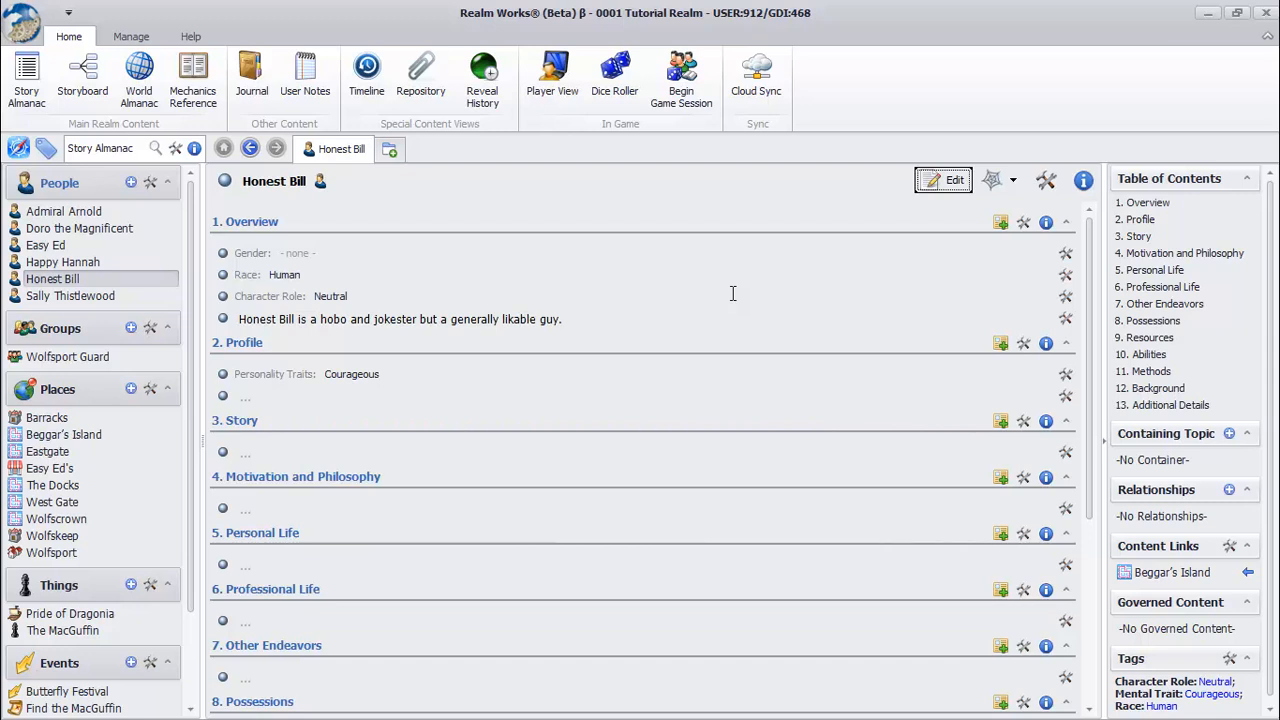
{"action": "left_click", "coordinate": [250, 148]}
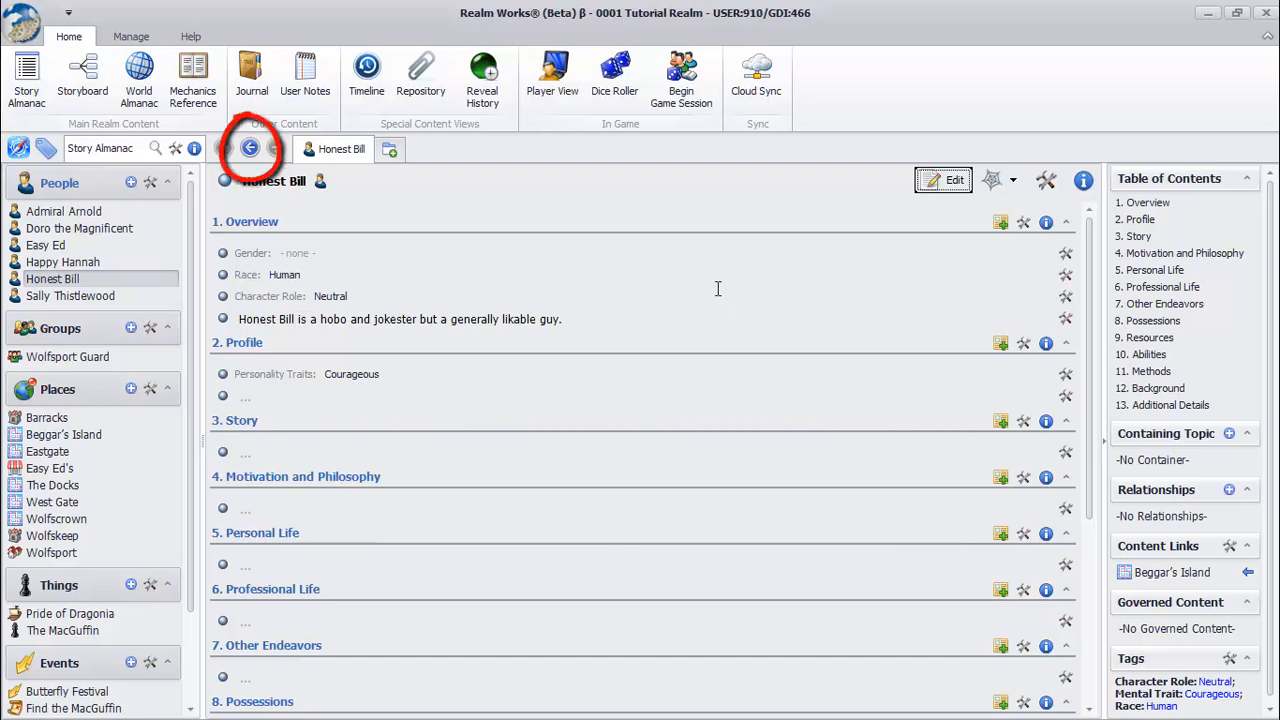
{"action": "left_click", "coordinate": [250, 148]}
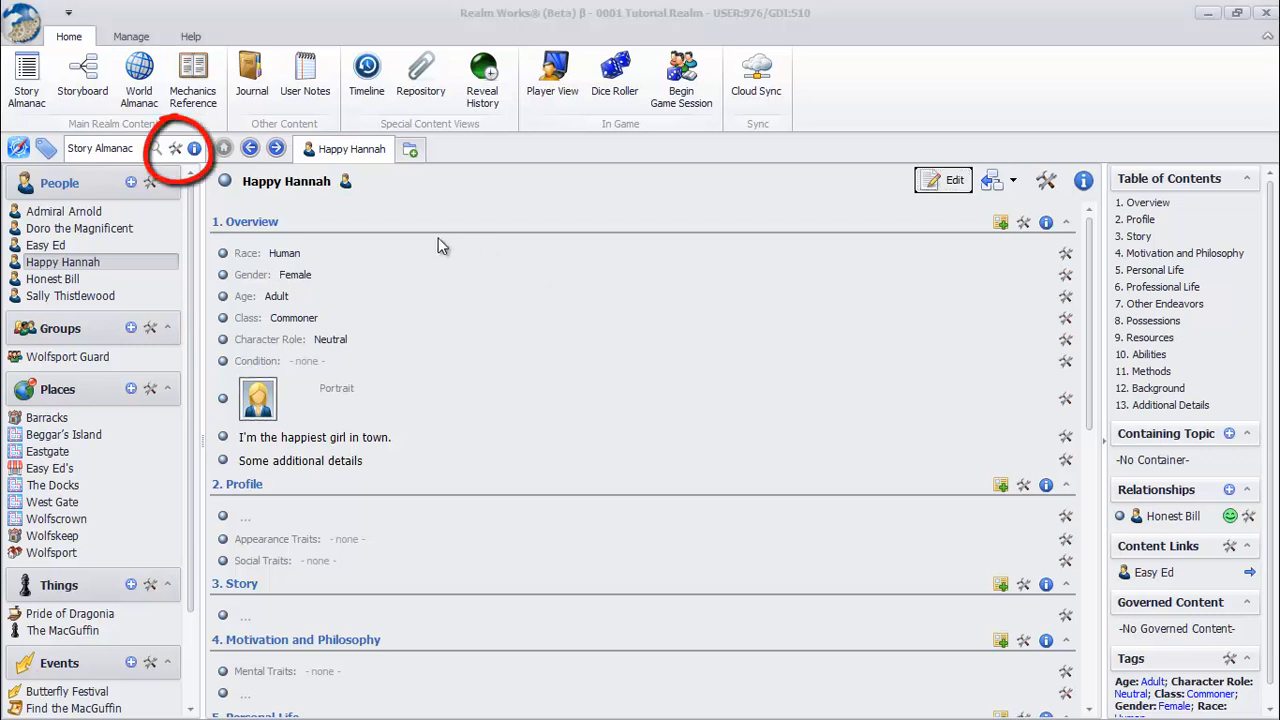
Step: Turn on Show Nested Hierarchy in the Story Almanac options
{"action": "left_click", "coordinate": [175, 148]}
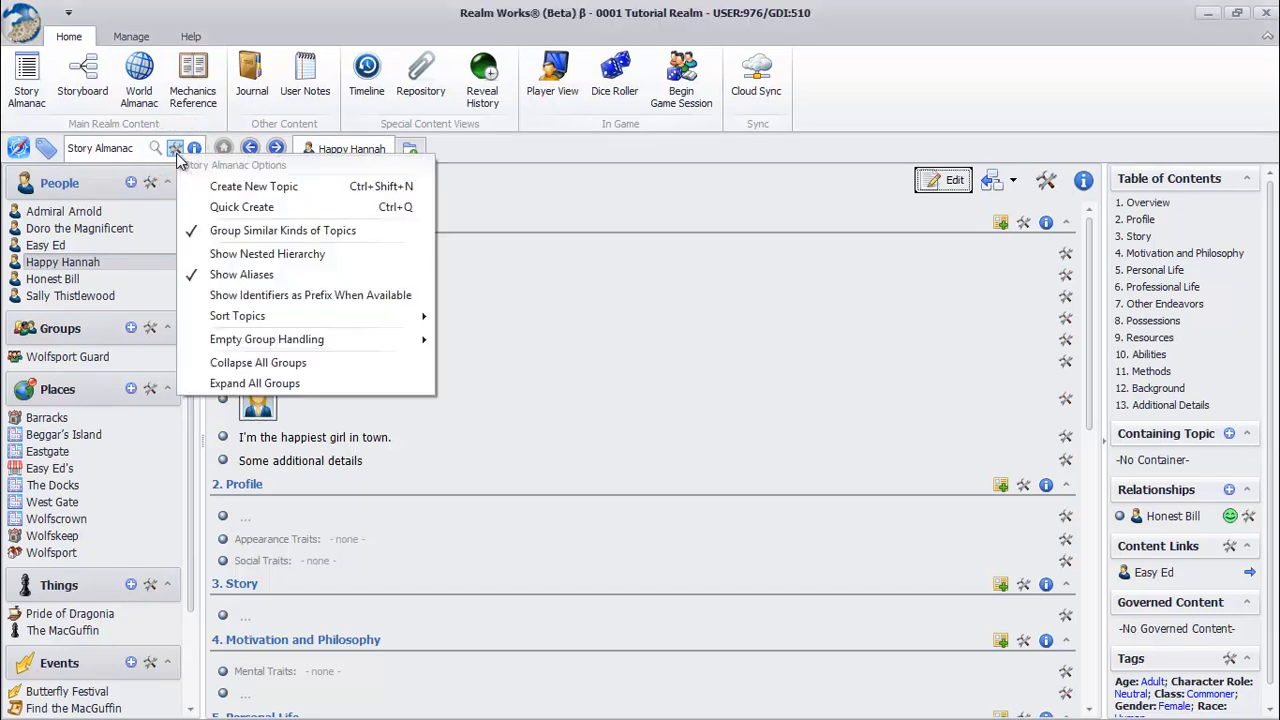
{"action": "mouse_move", "coordinate": [267, 253]}
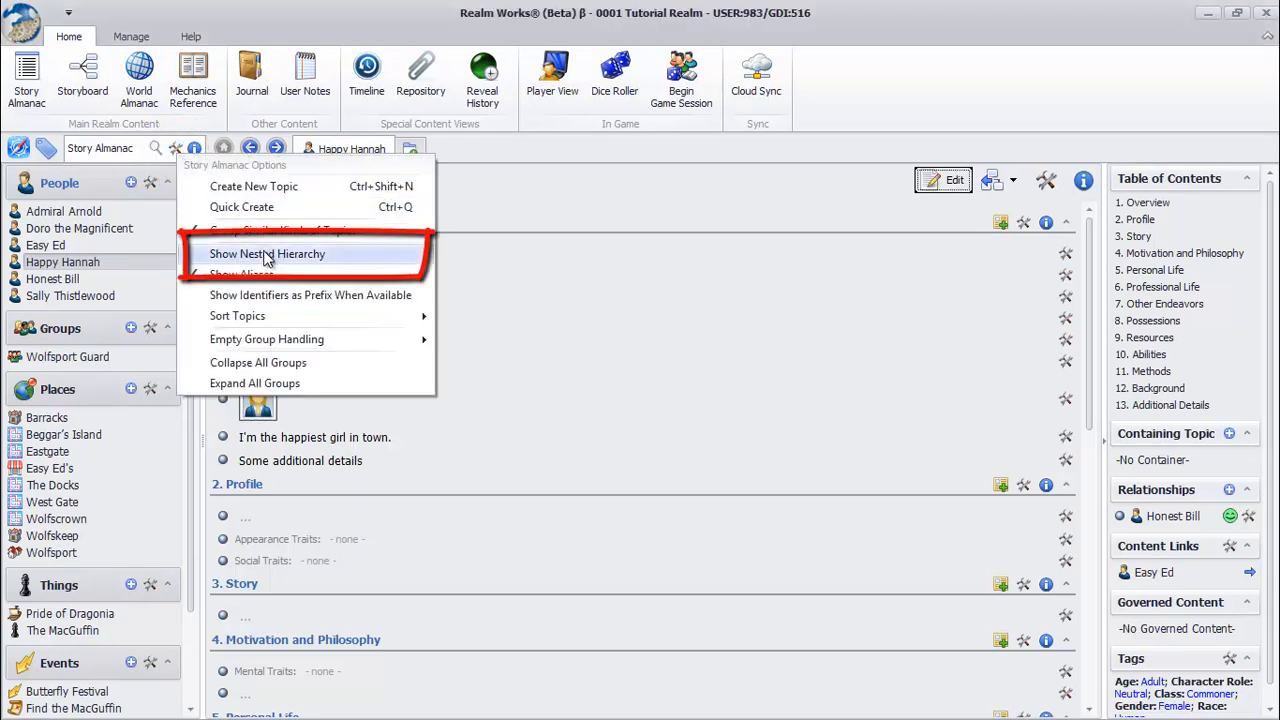
{"action": "left_click", "coordinate": [267, 253]}
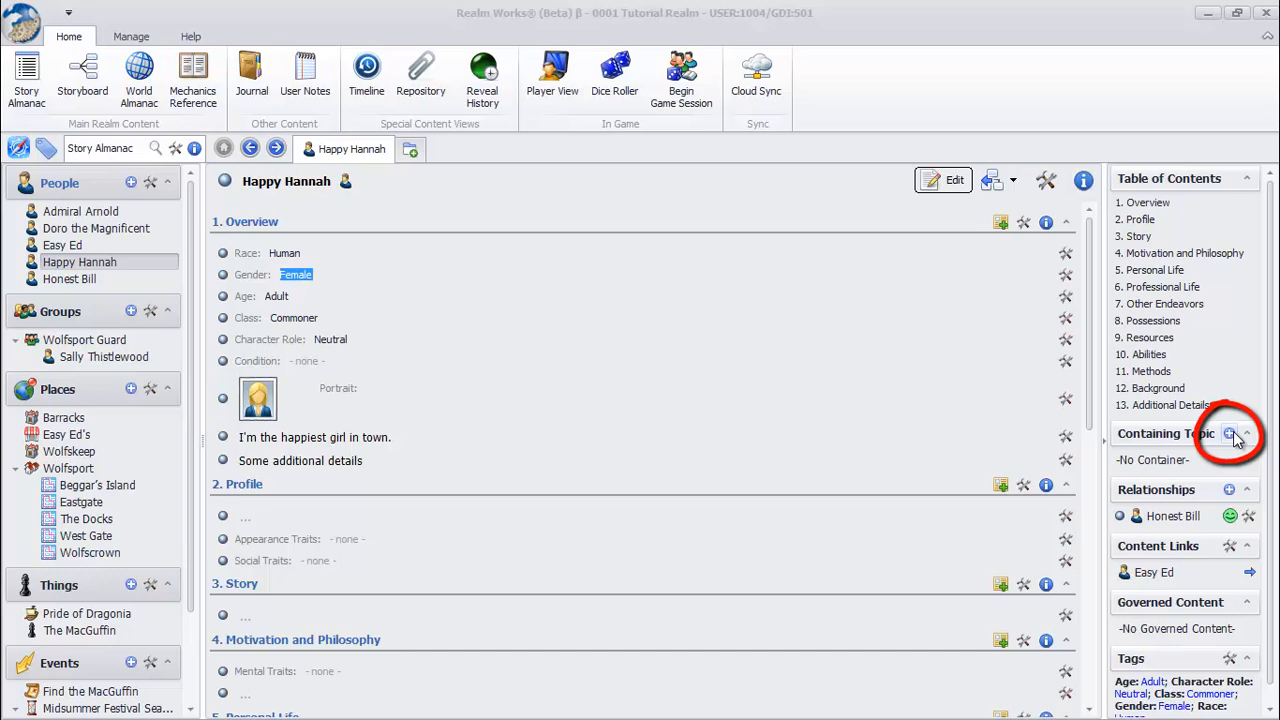
Step: Set Wolfsport Guard as Happy Hannah's containing topic
{"action": "left_click", "coordinate": [1230, 433]}
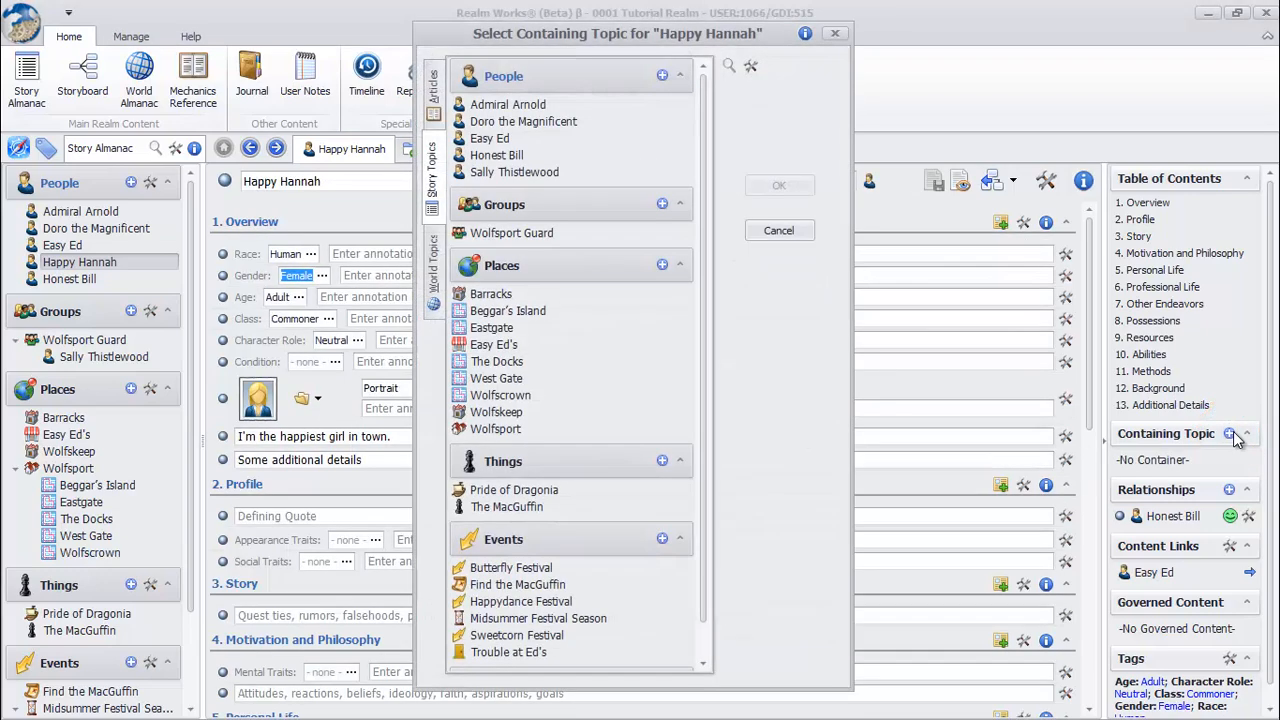
{"action": "mouse_move", "coordinate": [640, 327]}
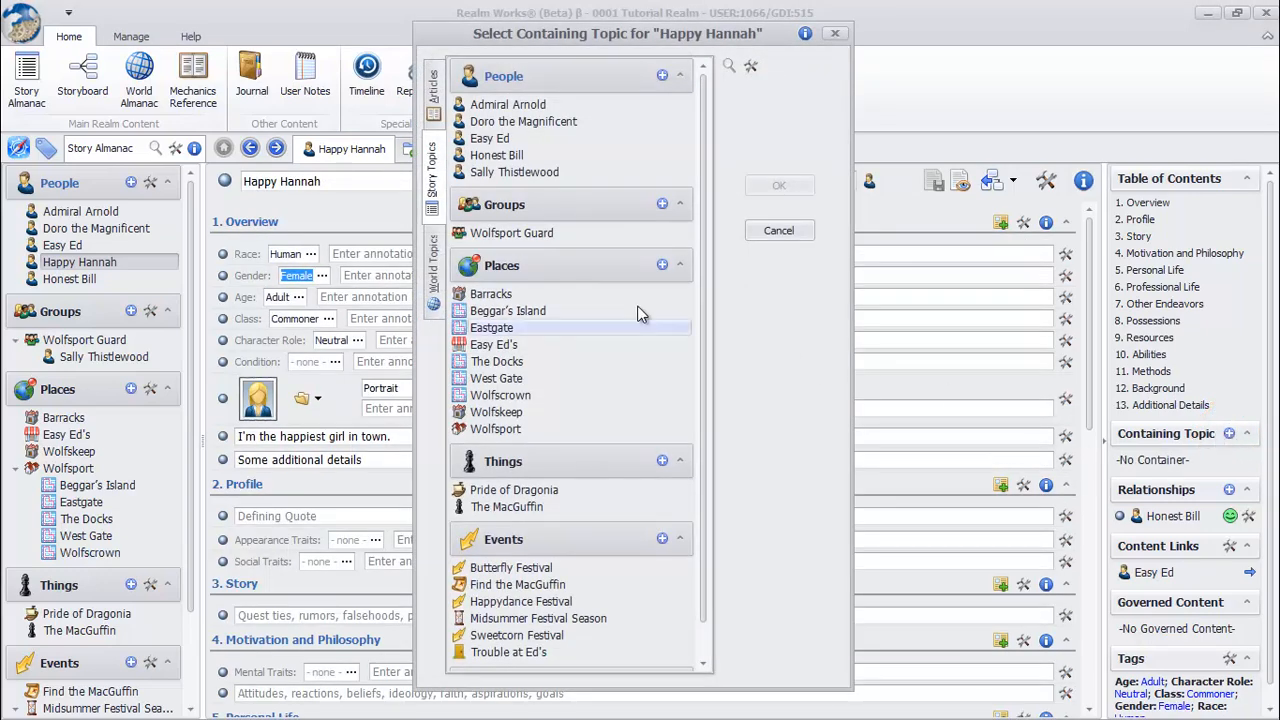
{"action": "left_click", "coordinate": [511, 233]}
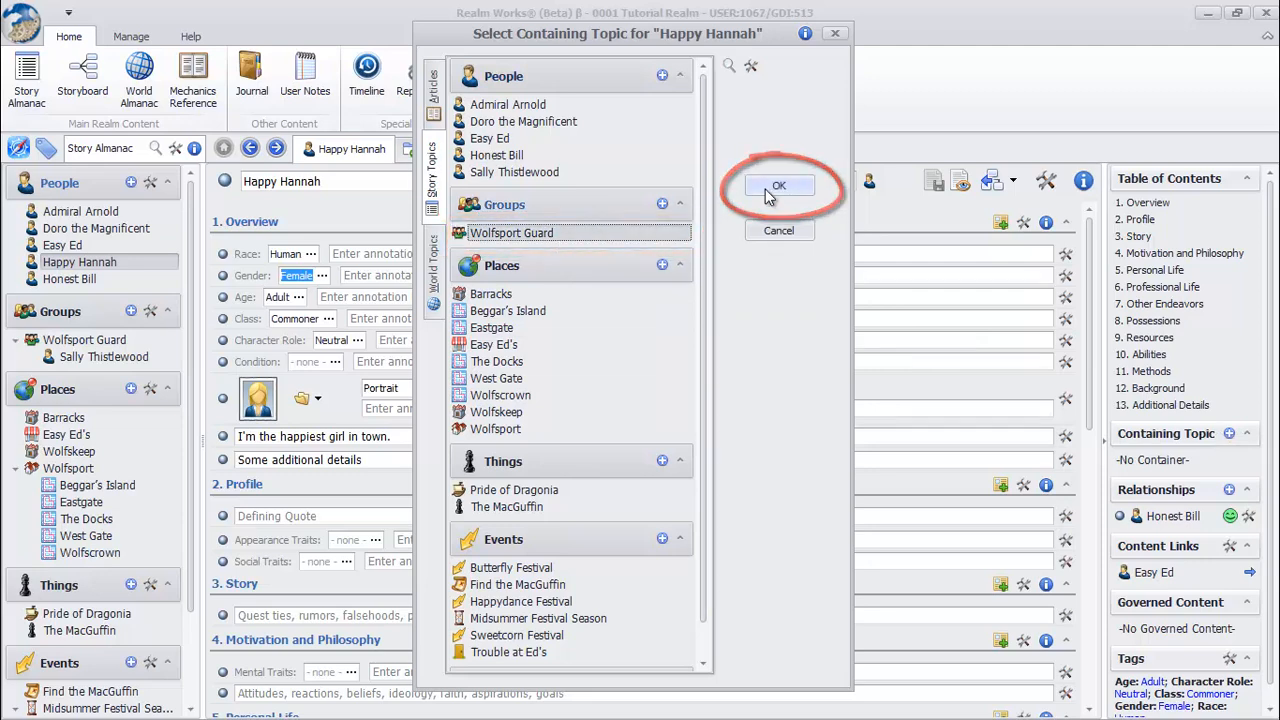
{"action": "left_click", "coordinate": [779, 186]}
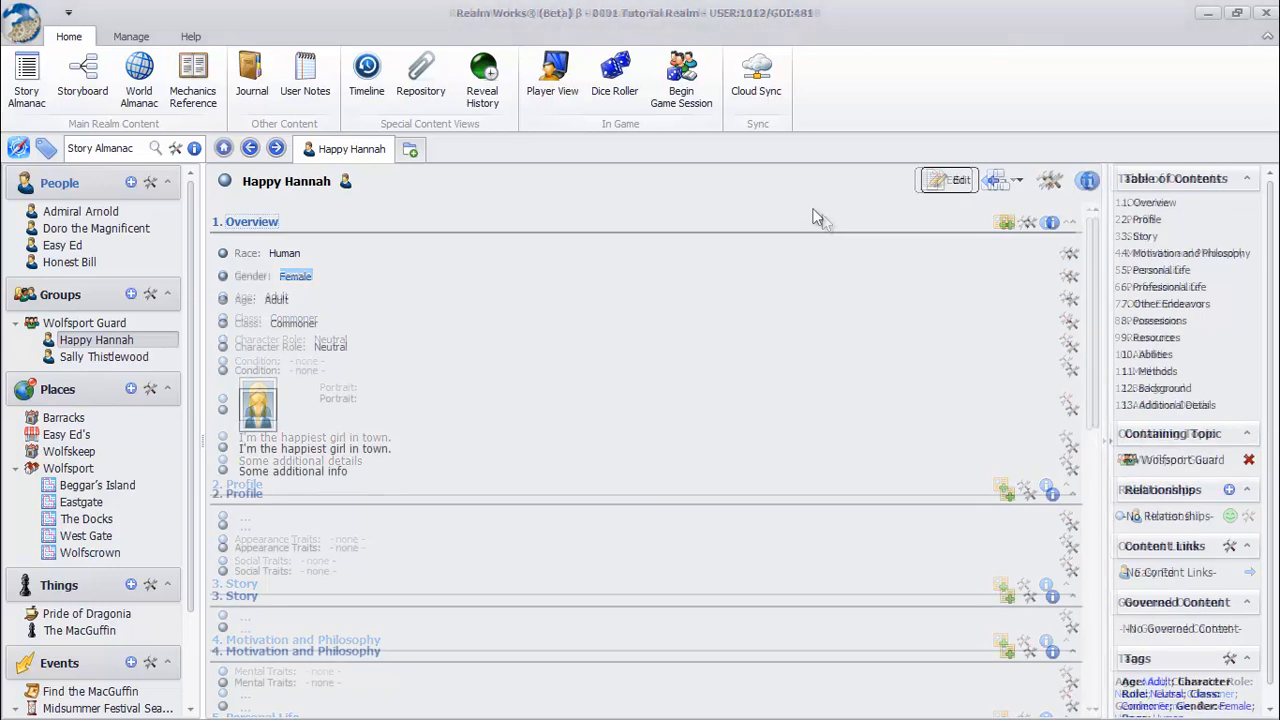
Step: Put Happy Hannah's topic into edit mode from the view dropdown
{"action": "left_click", "coordinate": [1020, 180]}
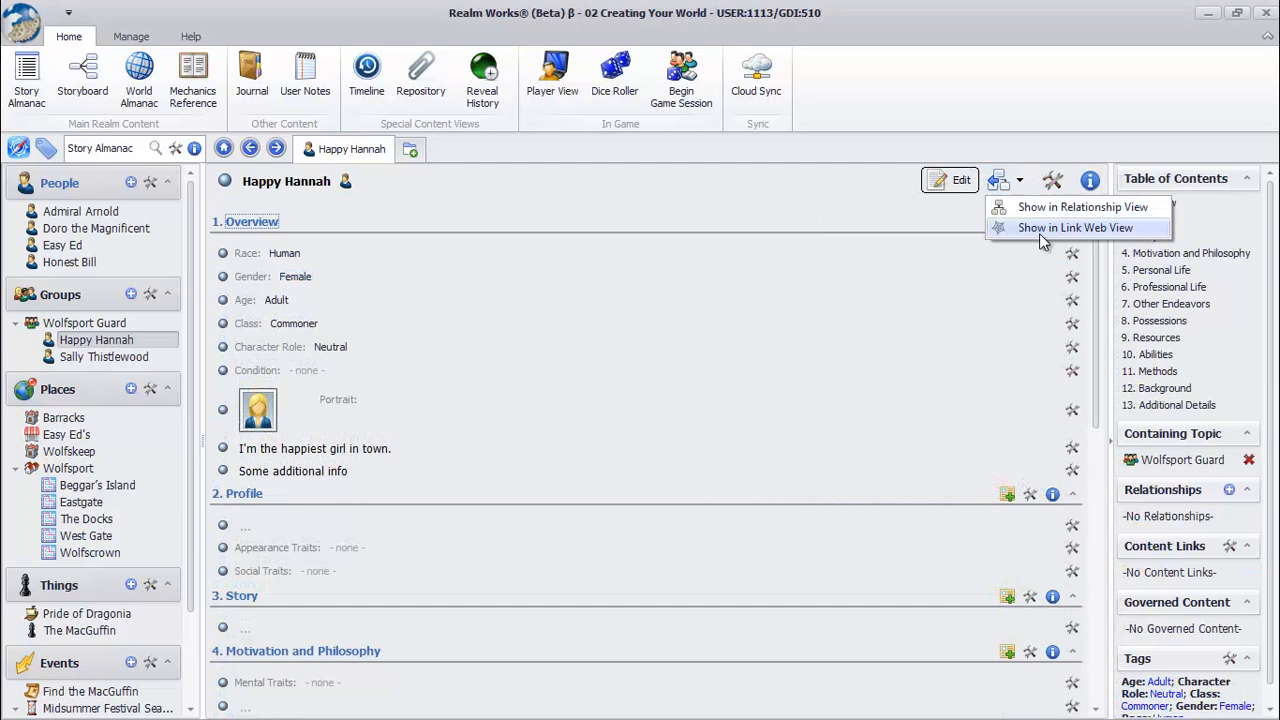
{"action": "left_click", "coordinate": [1075, 227]}
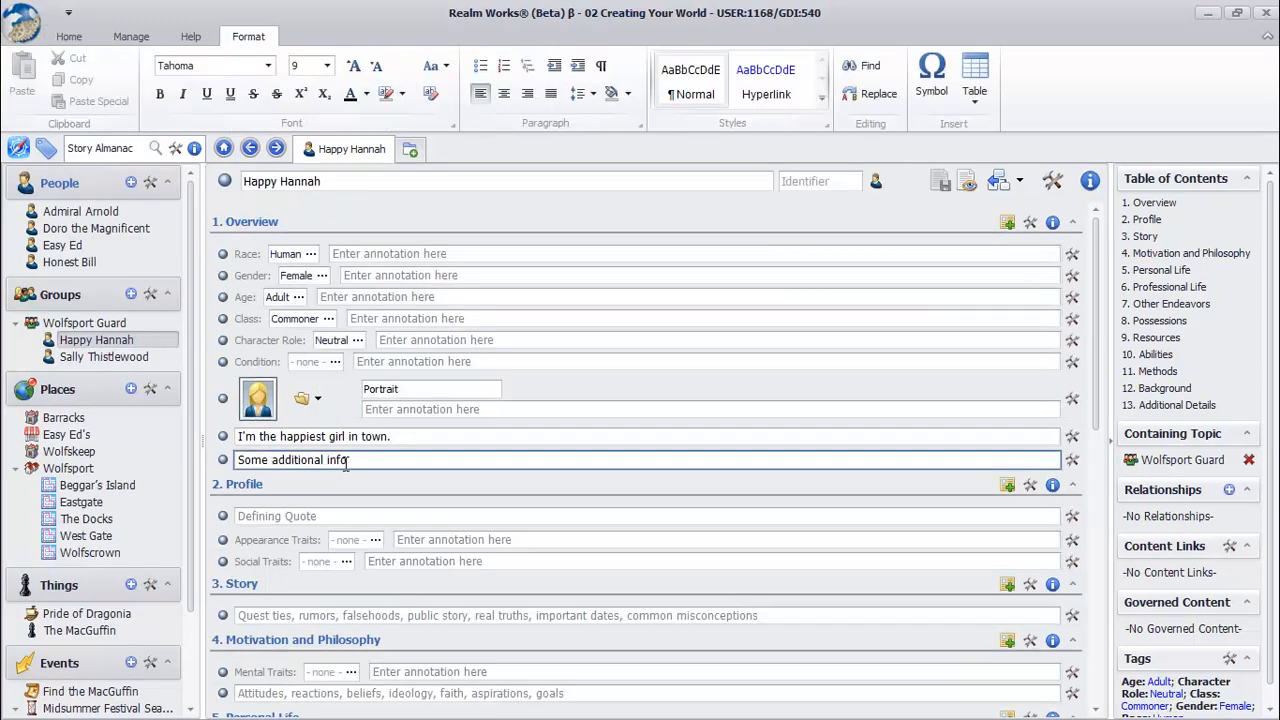
{"action": "right_click", "coordinate": [320, 459]}
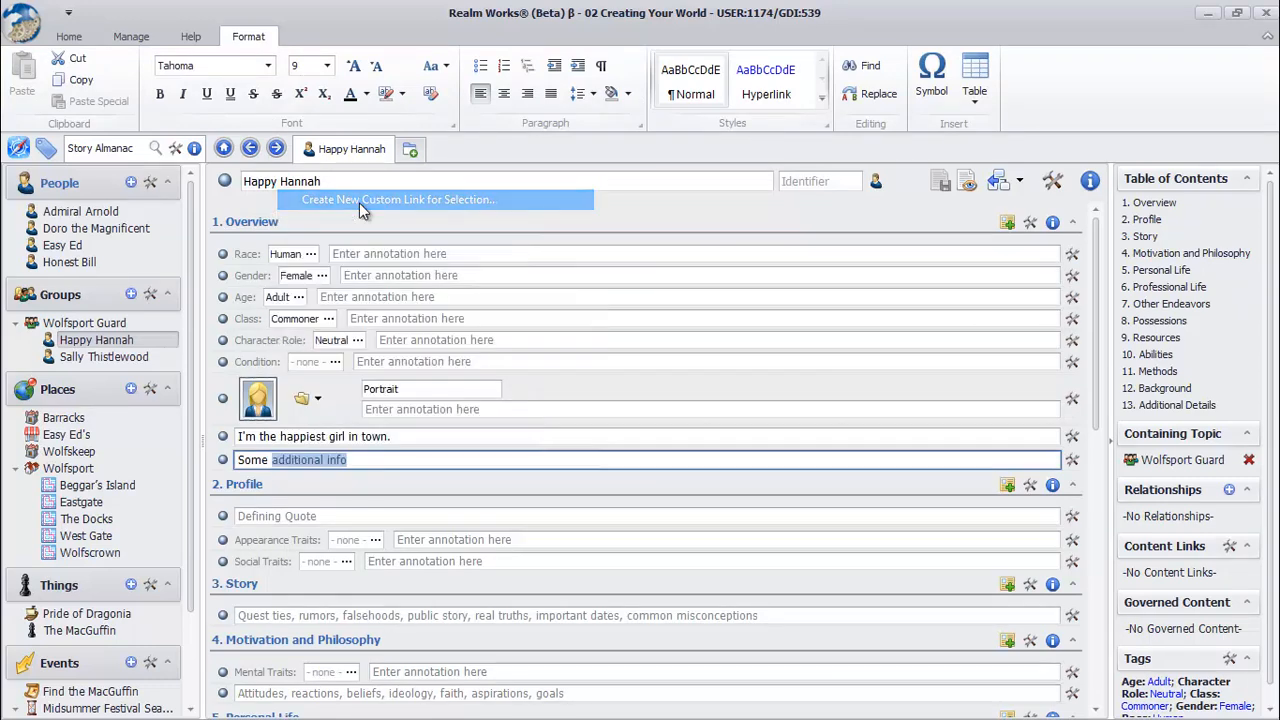
{"action": "left_click", "coordinate": [398, 199]}
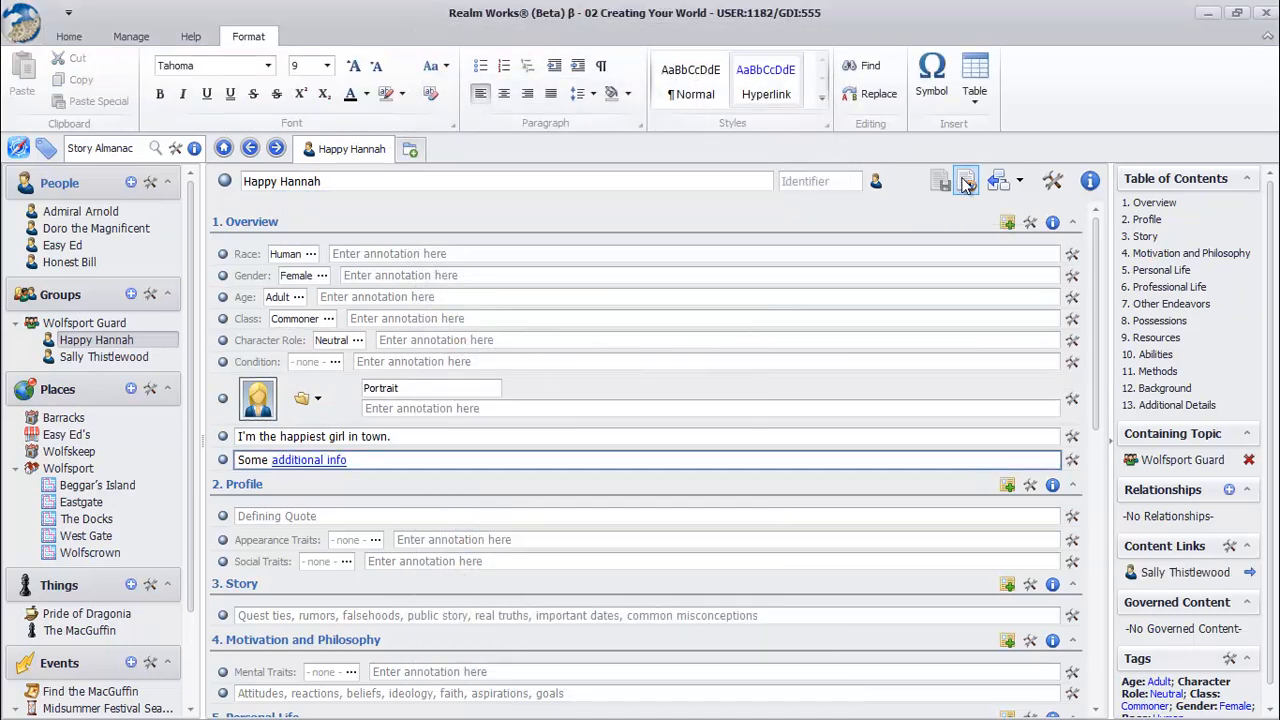
{"action": "left_click", "coordinate": [963, 181]}
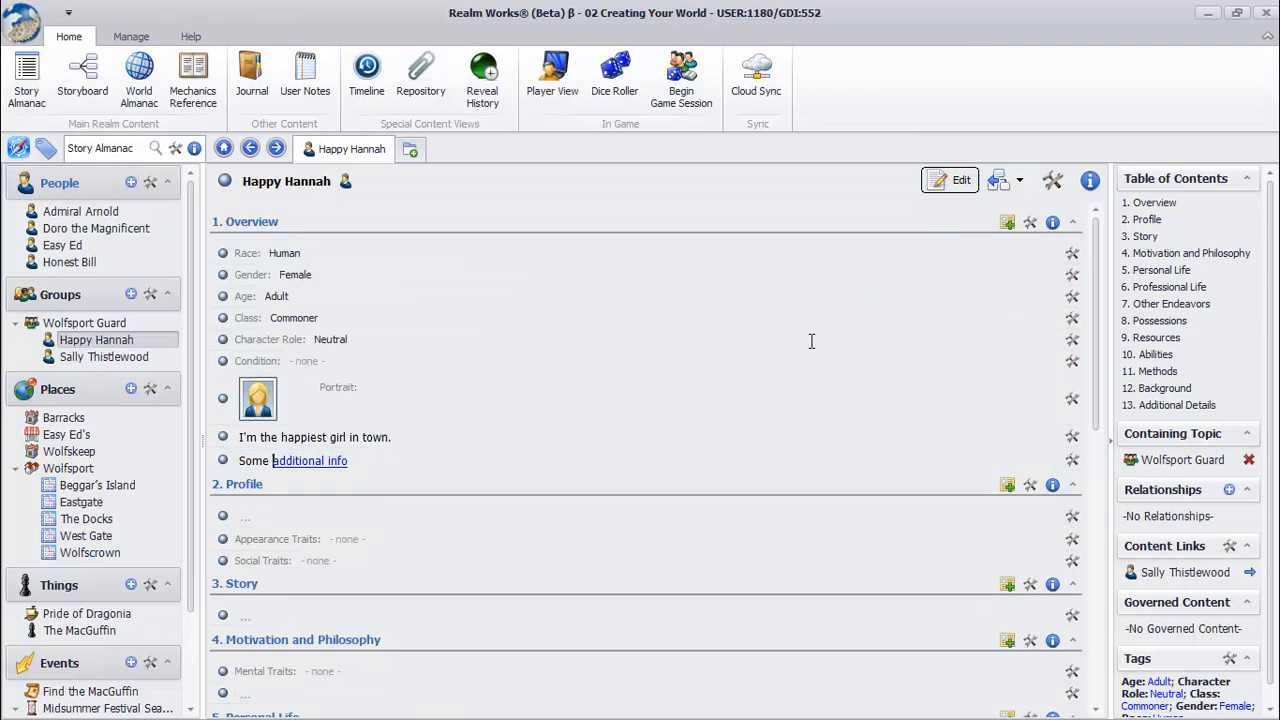